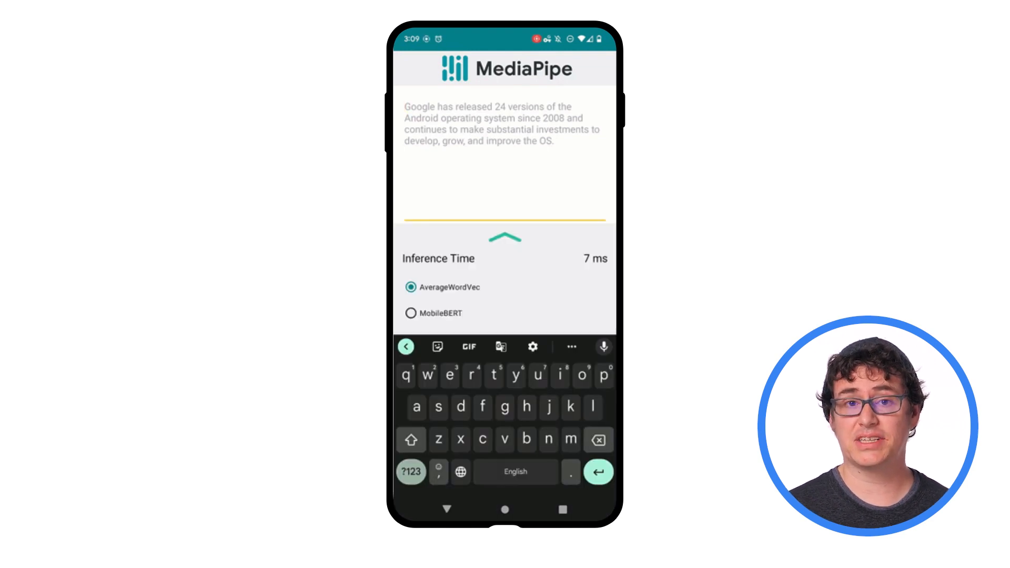
Enter 'it's a' as the start of a new sentence to classify
text(it's a)
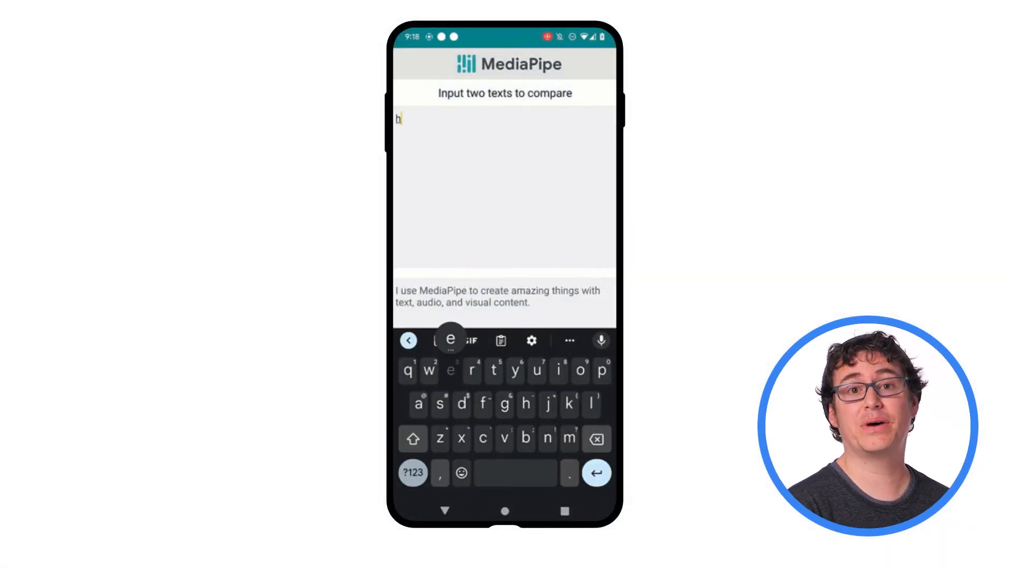
Enter 'hey world' and compare it with 'hello World', getting similarity 0.77
text(hey world)
click(505, 303)
text(hello World)
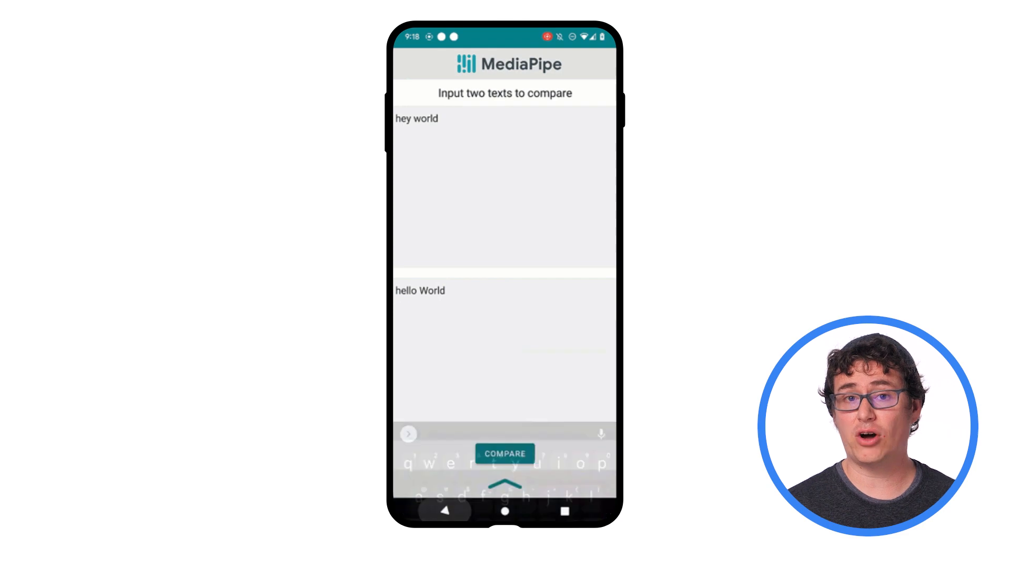
click(504, 454)
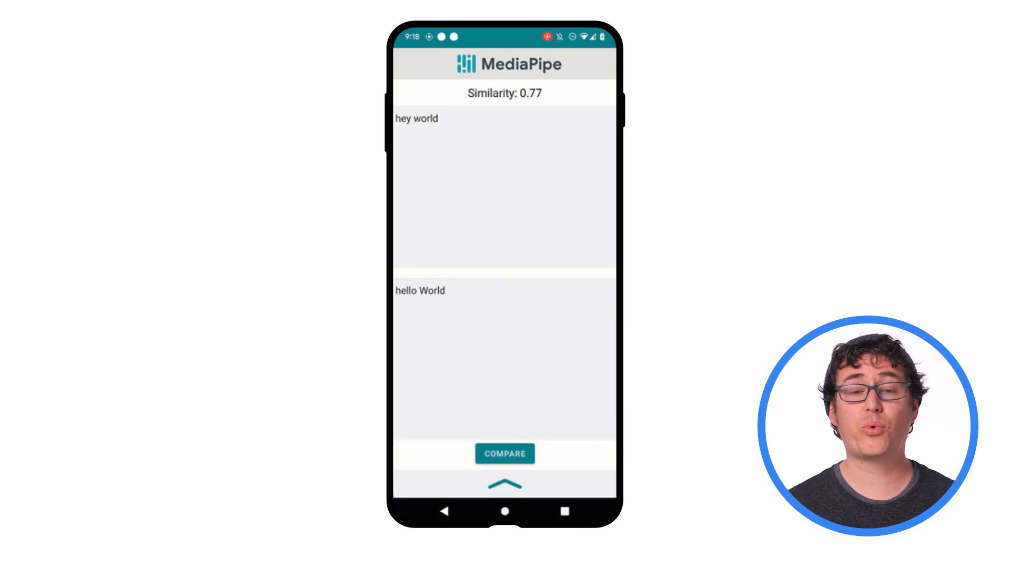